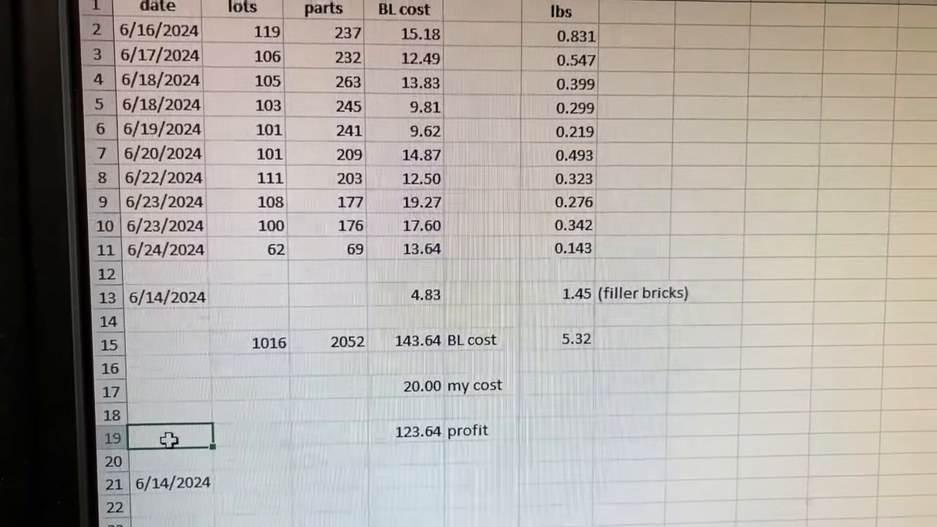
scroll("down", 3)
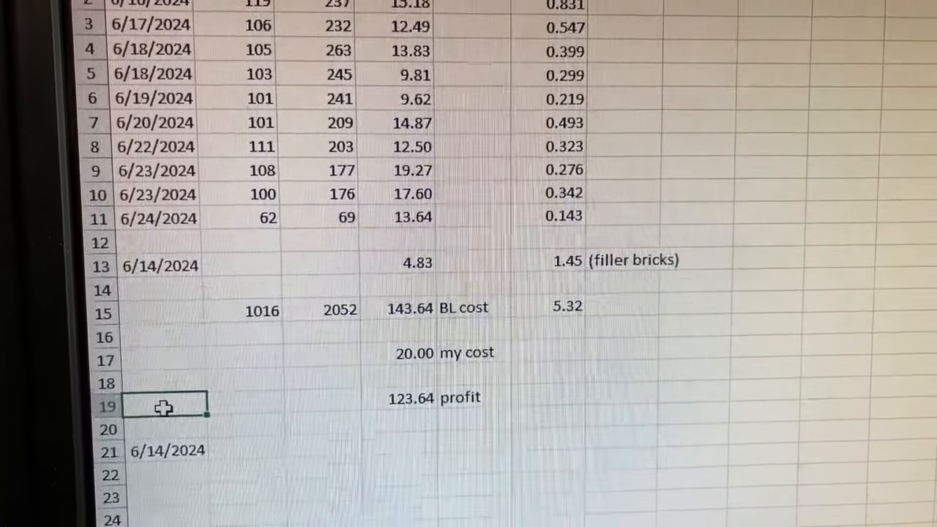